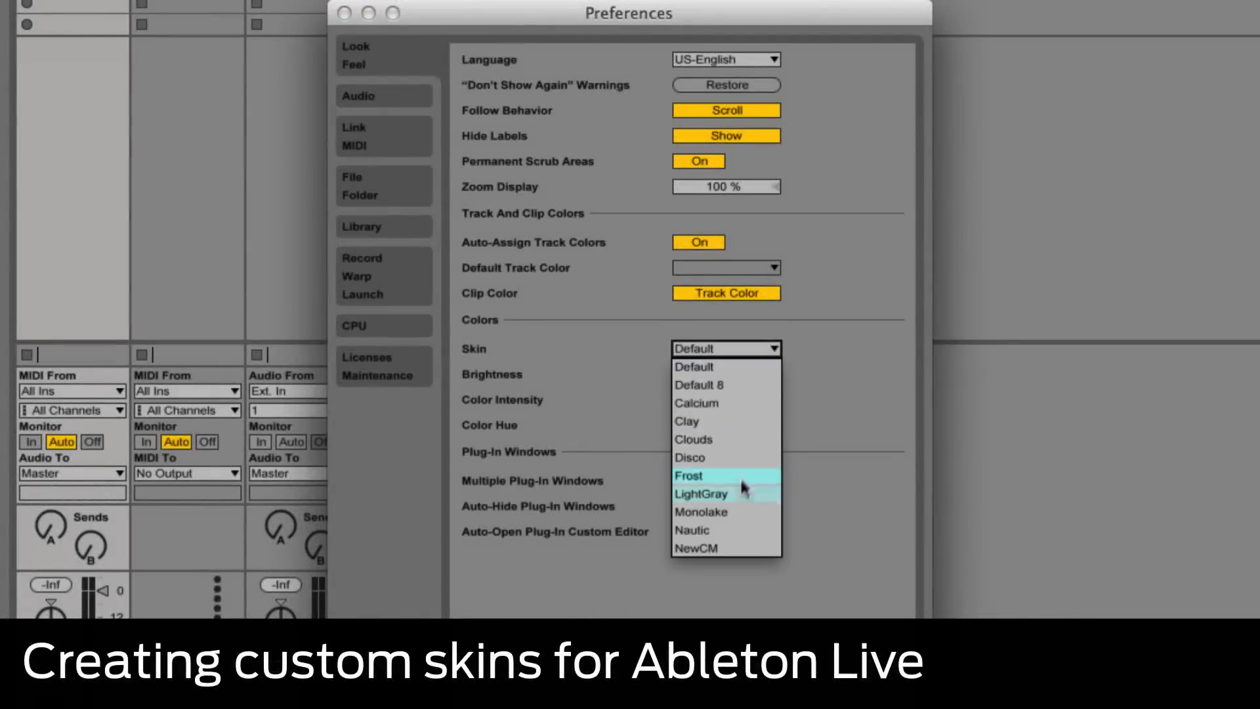
# Switch Live to a different built-in skin from the Look/Feel Skin list
pyautogui.click(696, 547)
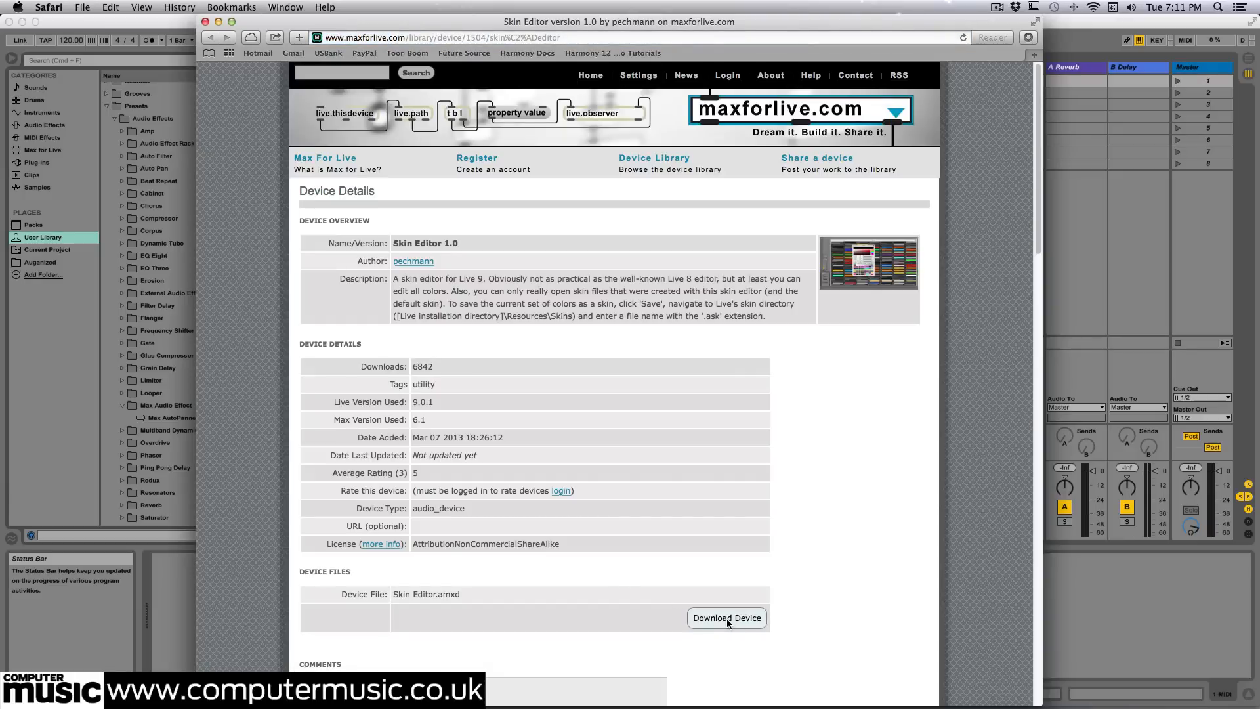
# Download the Skin Editor 1.0 device file from maxforlive.com
pyautogui.click(726, 618)
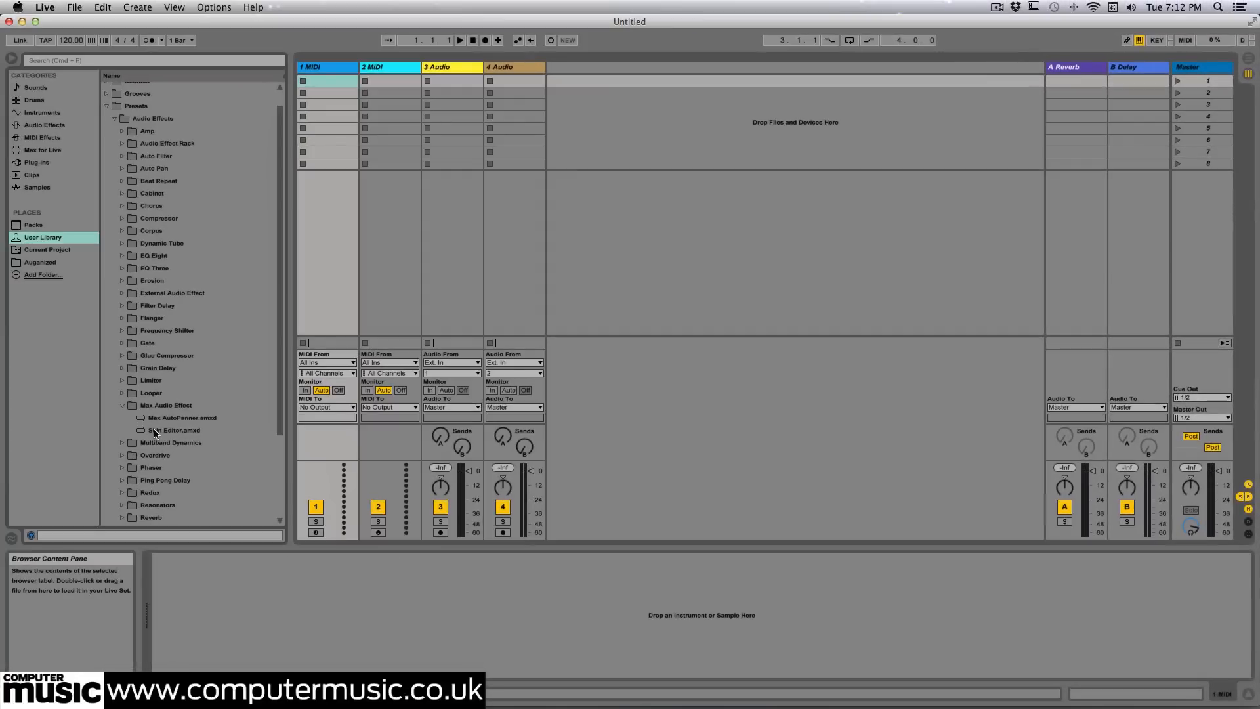
# Load Skin Editor.amxd from the User Library onto the MIDI track and show its colour list
pyautogui.doubleClick(173, 430)
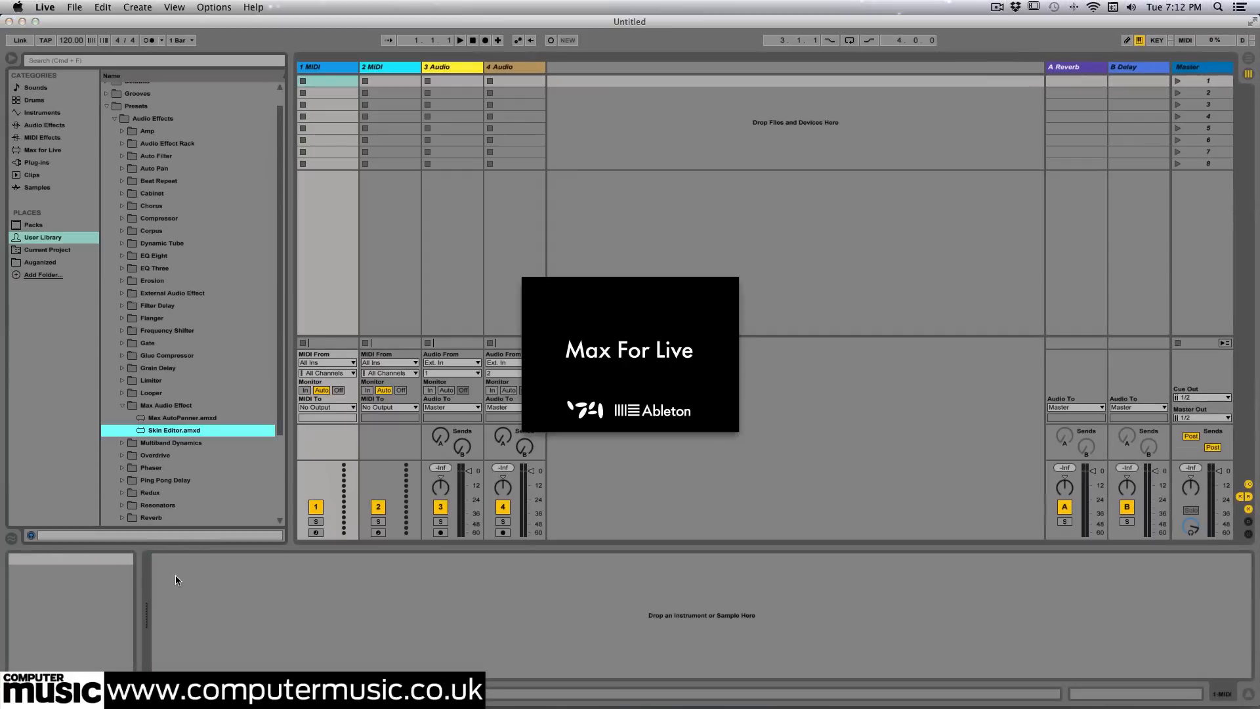
pyautogui.doubleClick(175, 431)
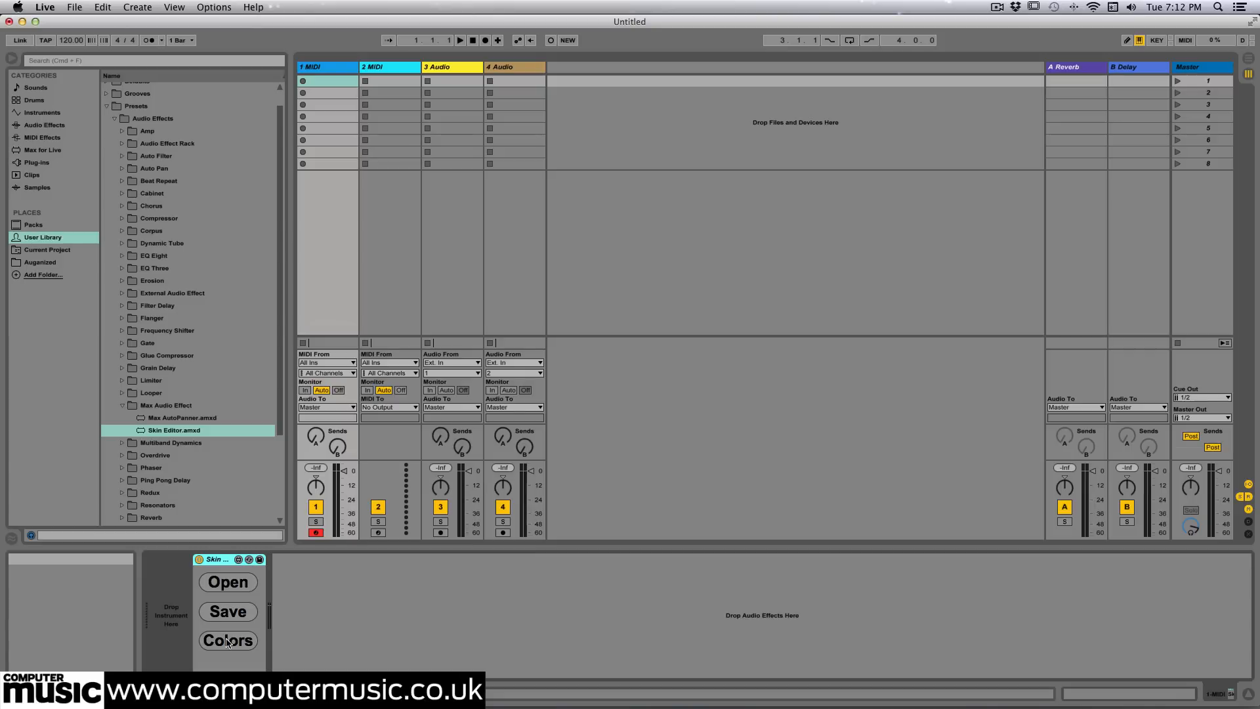
pyautogui.click(228, 640)
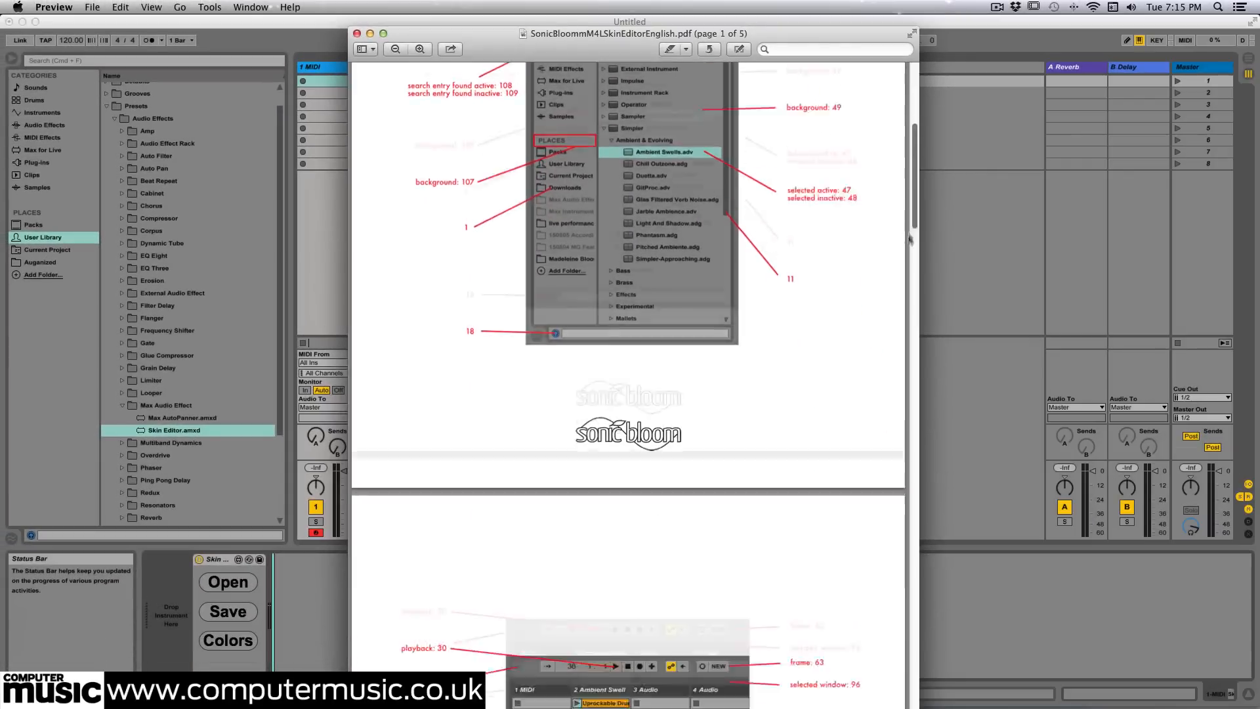
# Browse the Skin Editor guide PDF's numbered colour pages, then return to the colour list
pyautogui.scroll(-3)
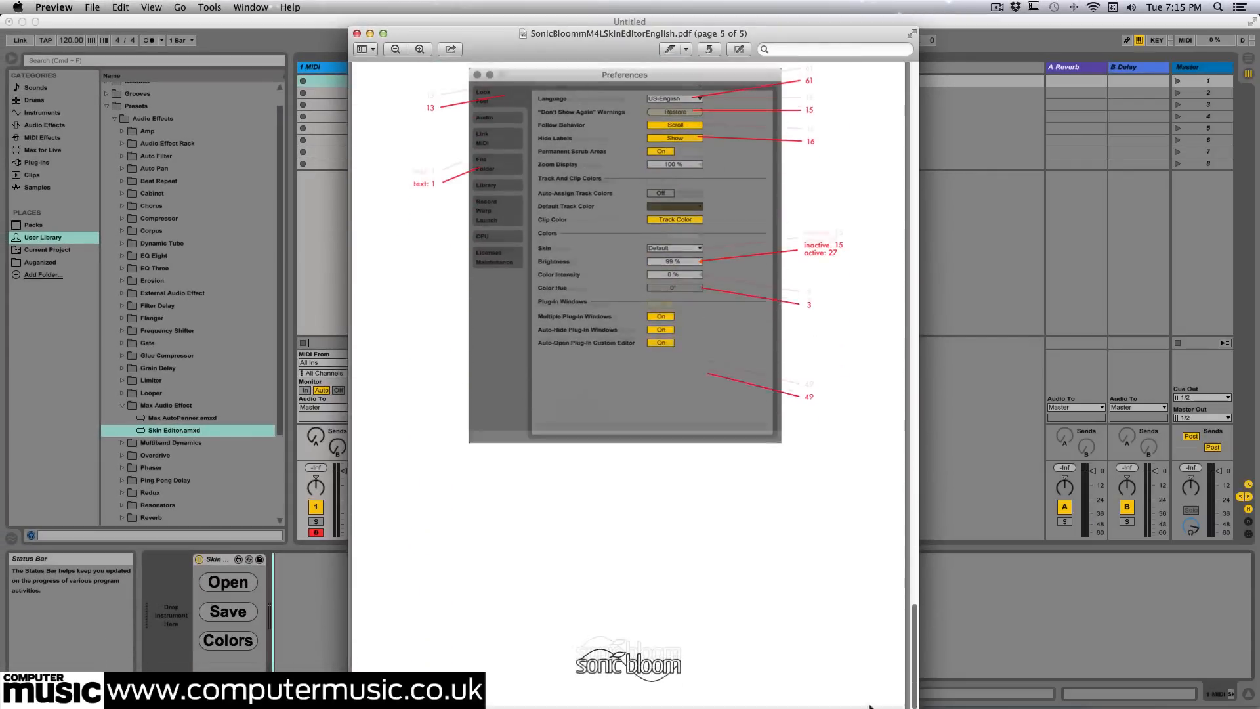
pyautogui.scroll(3)
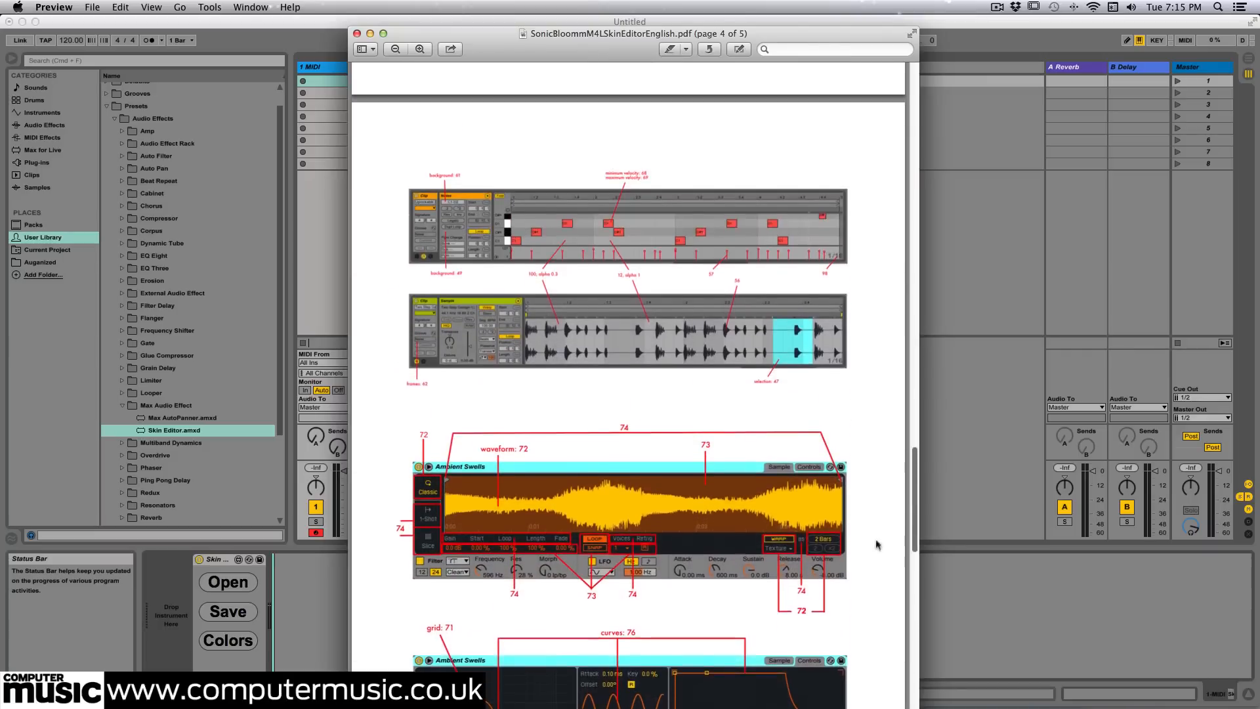
pyautogui.click(227, 641)
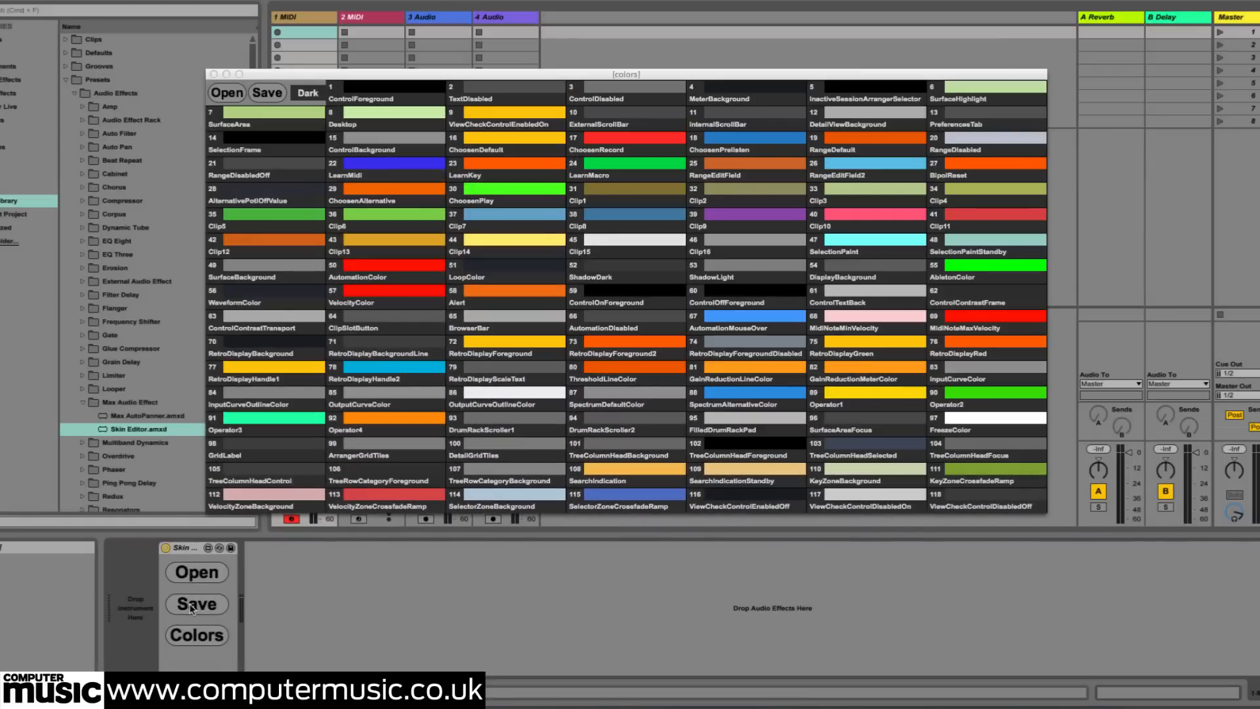
# Save the edited colour set as a skin, bringing up the save dialog
pyautogui.click(197, 604)
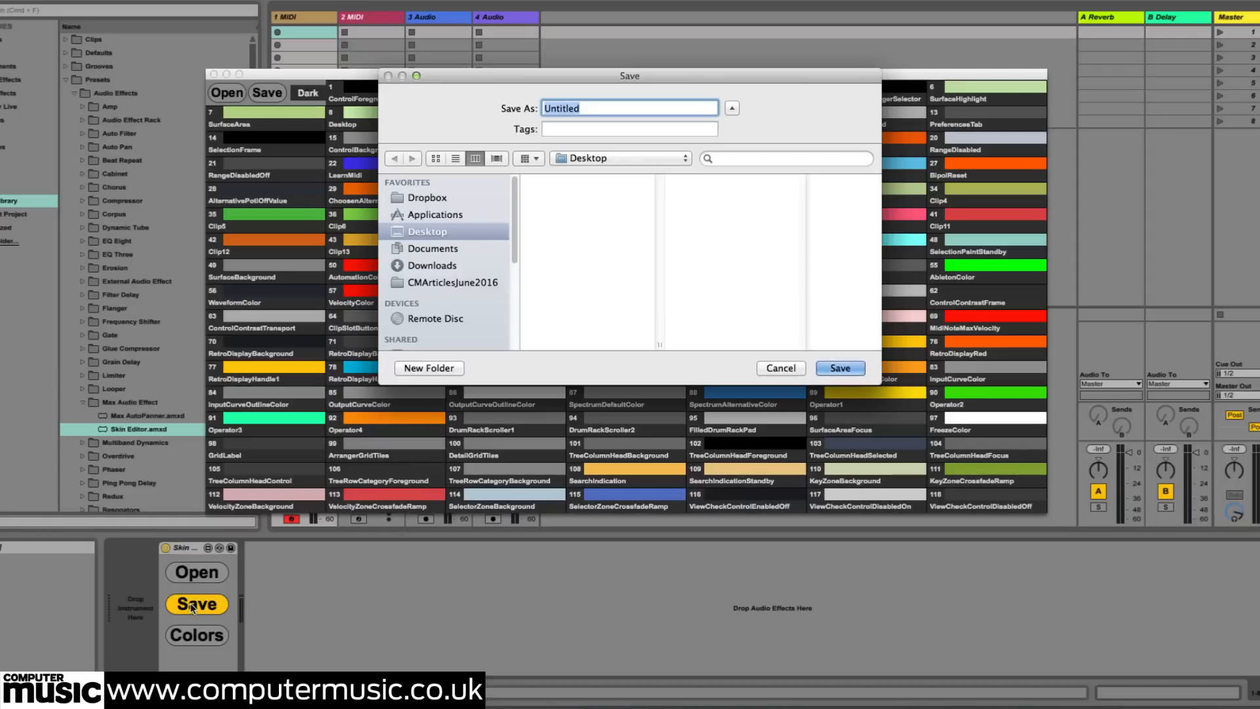
# Name the skin file NewCM.ask and save it to the Desktop
pyautogui.write('NewCM.a')
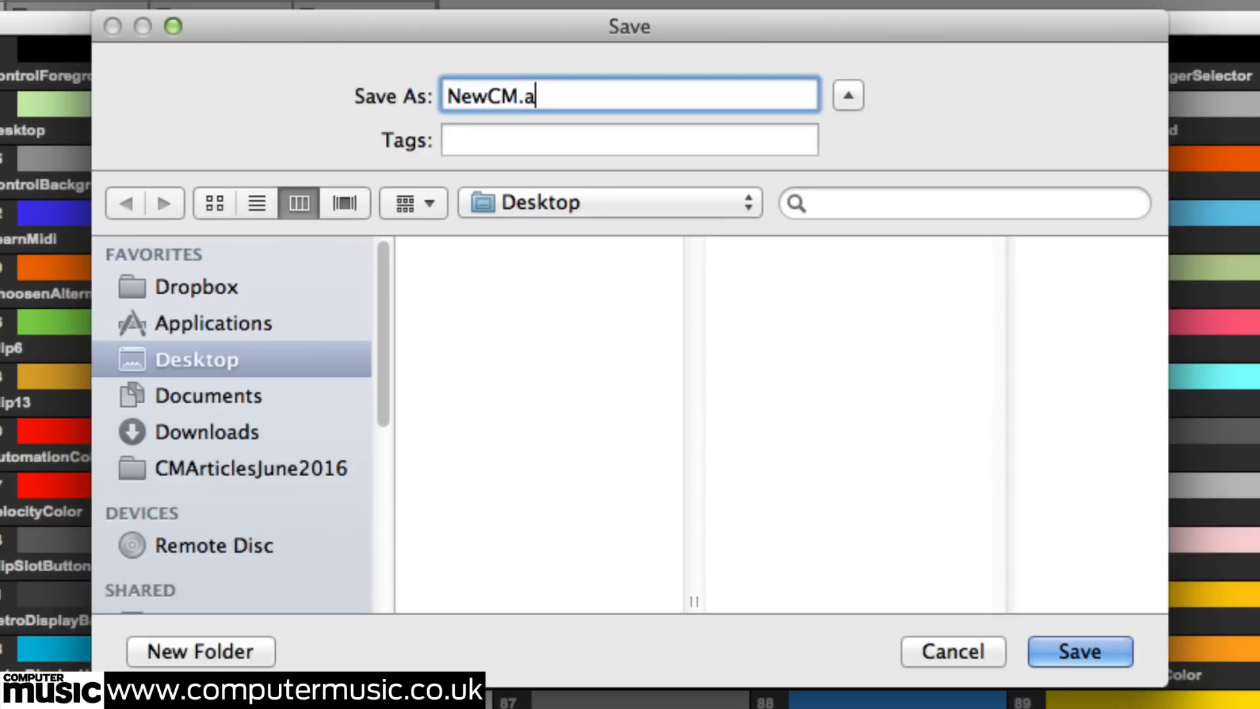
pyautogui.write('sk')
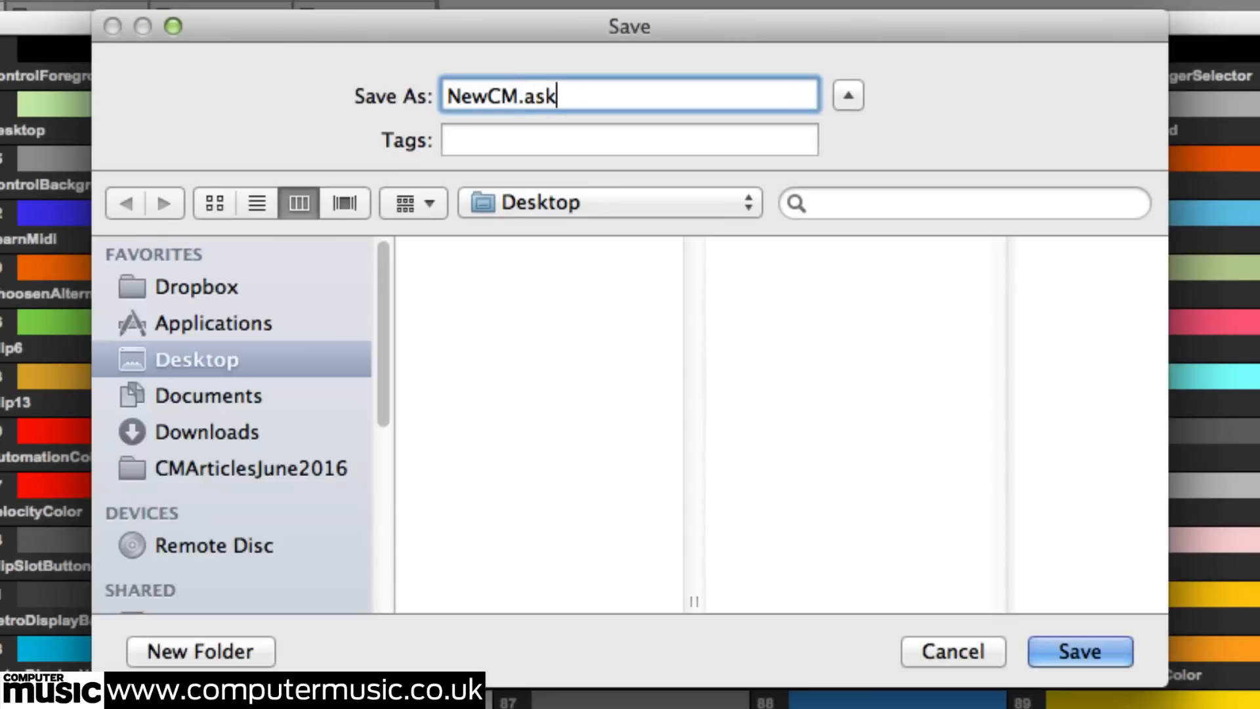
pyautogui.click(1077, 651)
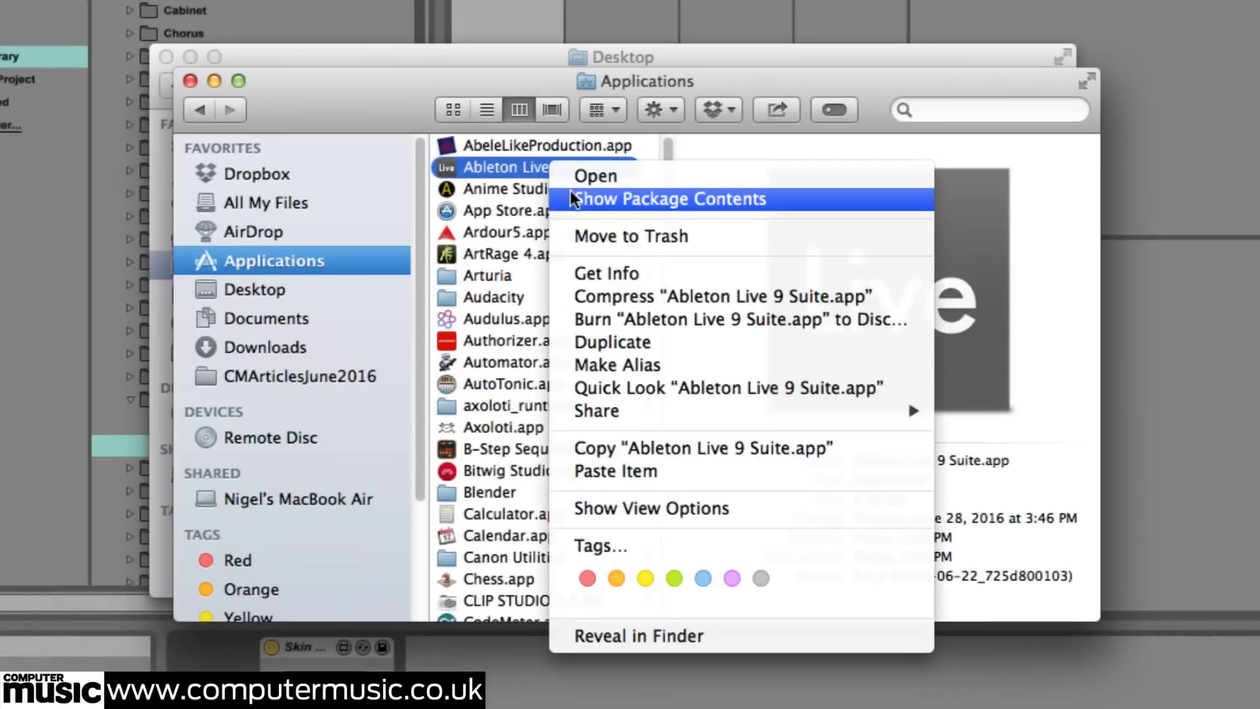
# Show the Ableton Live 9 Suite.app package contents and go into Contents > App-Resources
pyautogui.click(671, 198)
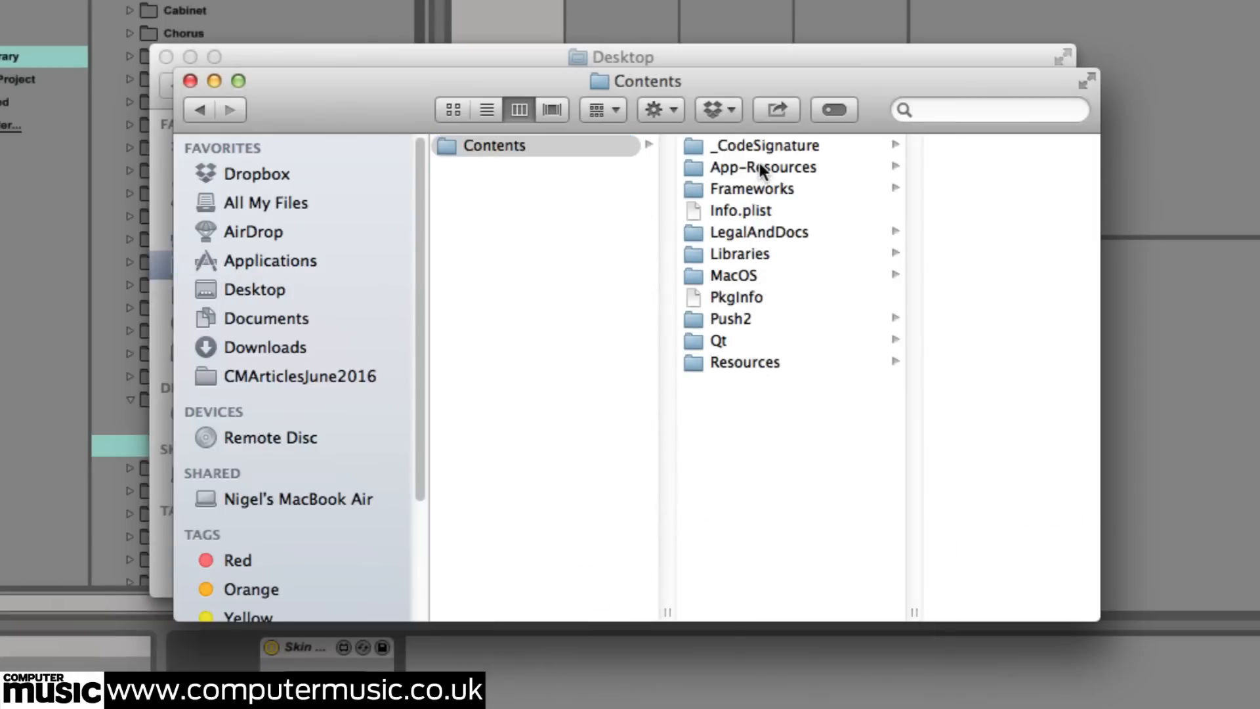
pyautogui.click(656, 492)
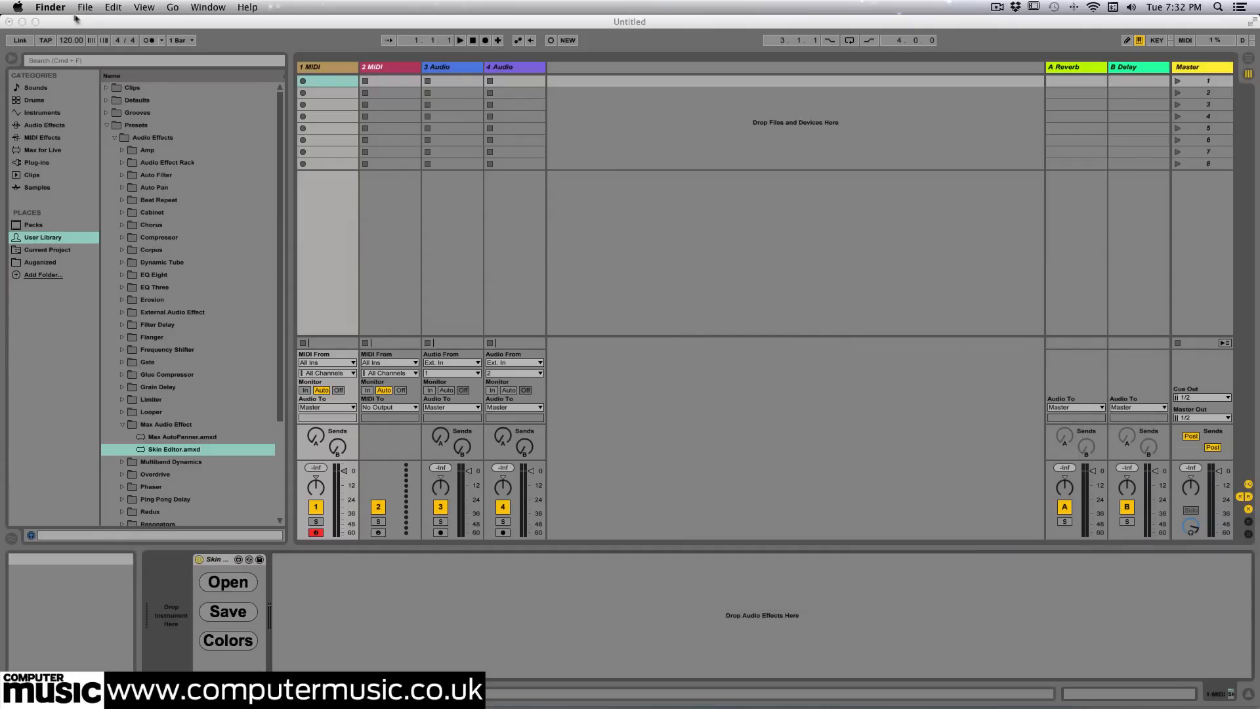
# Bring up Live's Preferences on the Look/Feel page, skin still Default
pyautogui.click(227, 640)
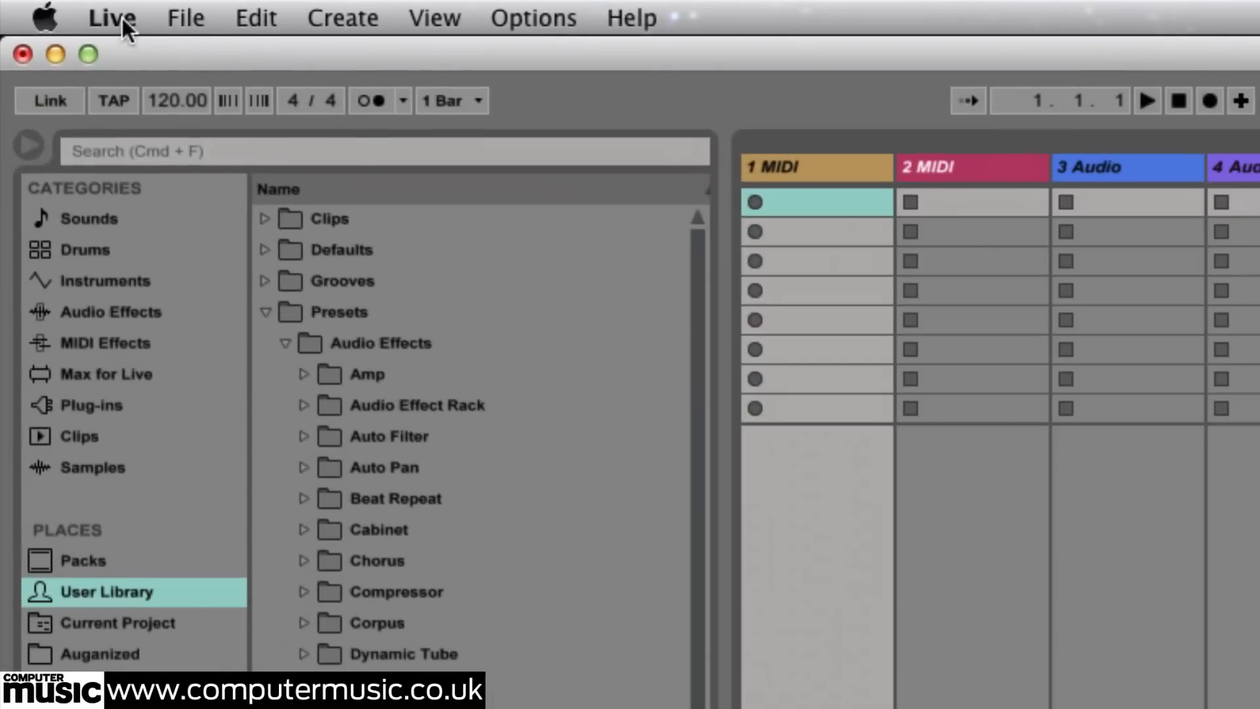
pyautogui.click(110, 17)
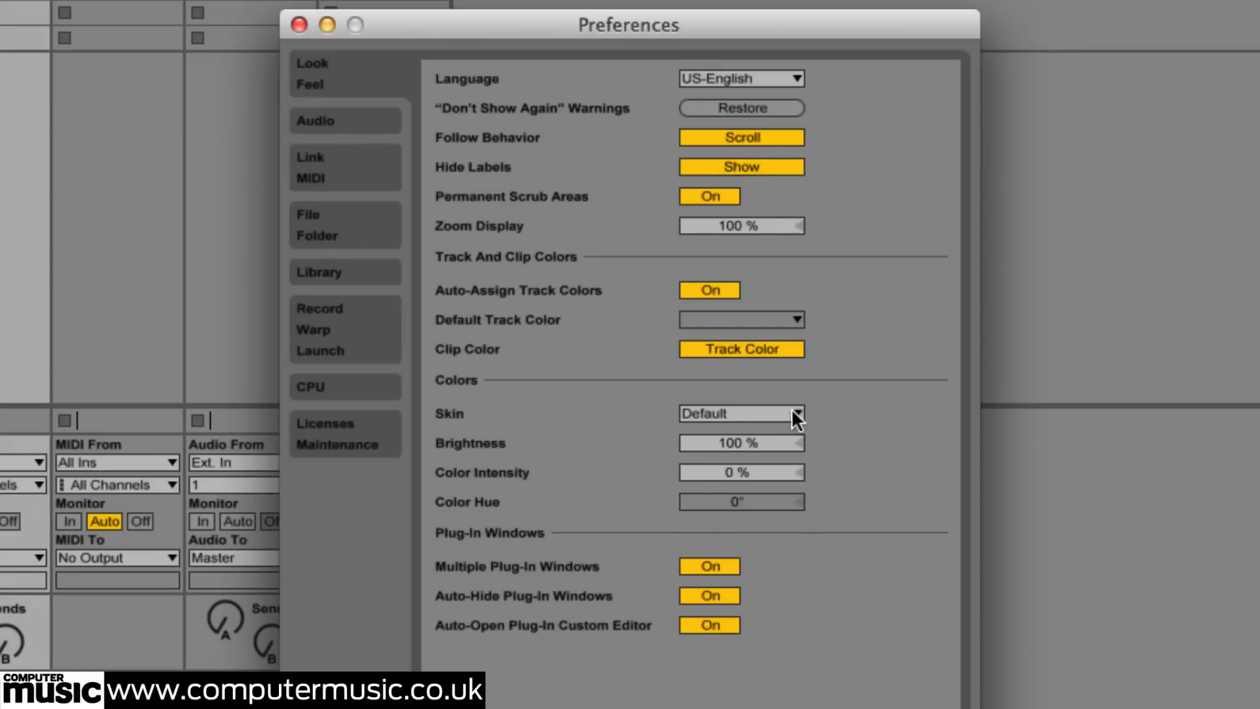